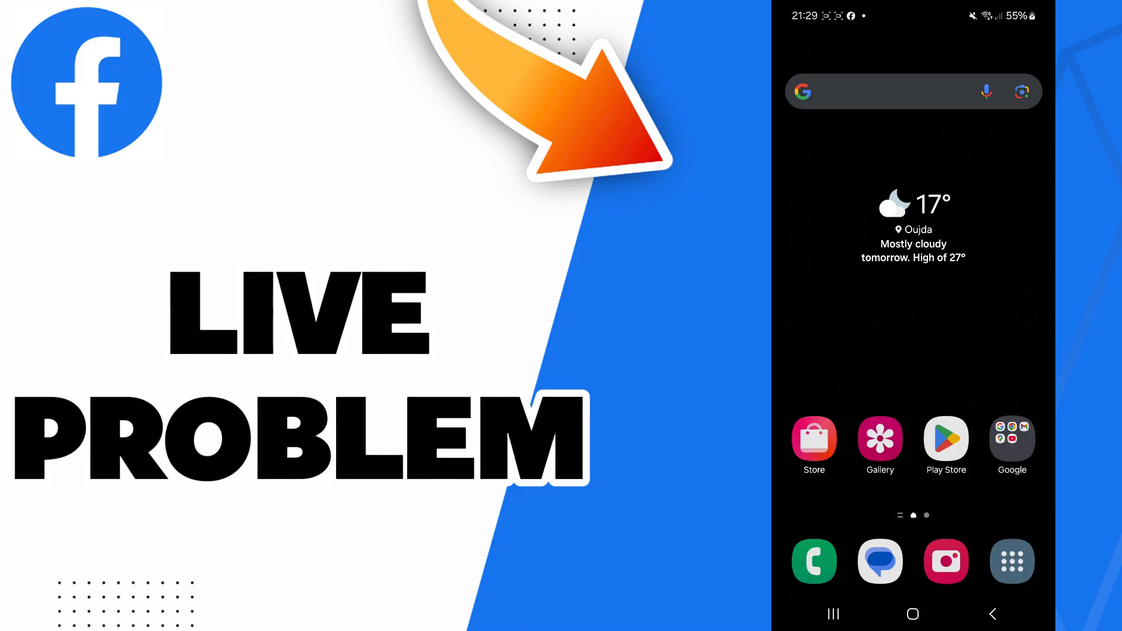
From the app drawer, launch Settings and head into the Apps list.
click(1012, 561)
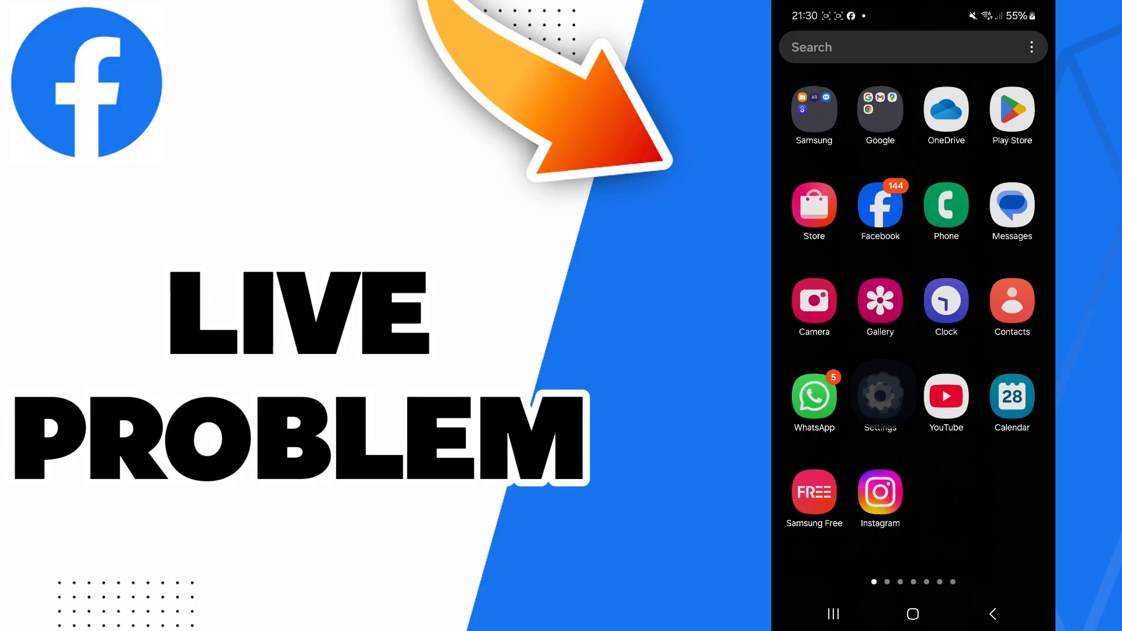
click(879, 394)
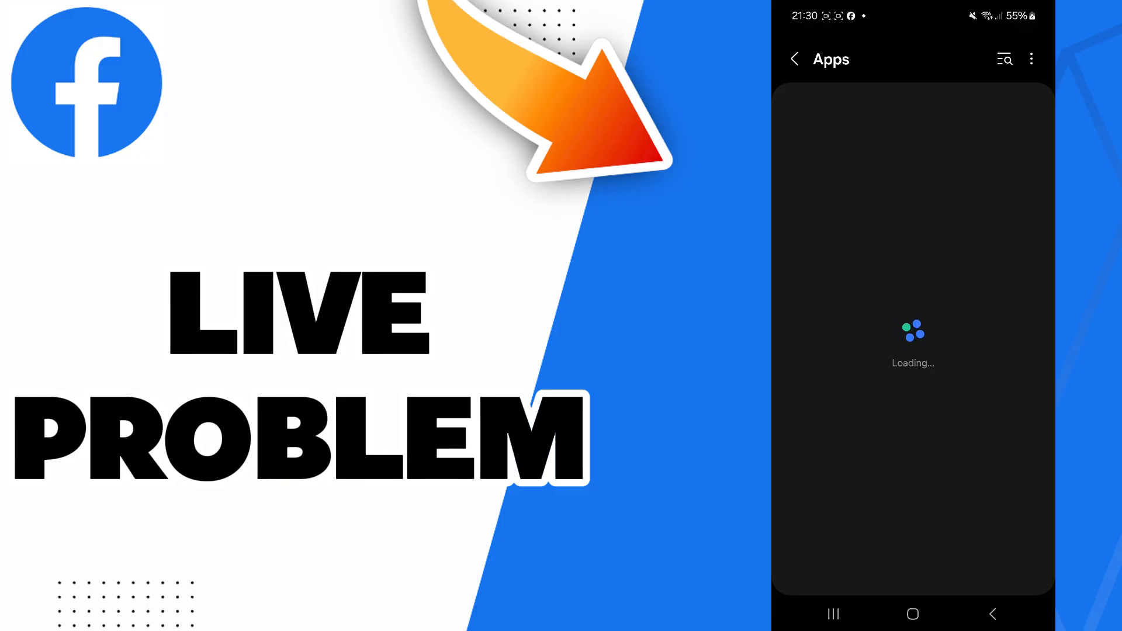
Search the Apps list for "face" to locate Facebook and reach its Storage page.
click(1004, 60)
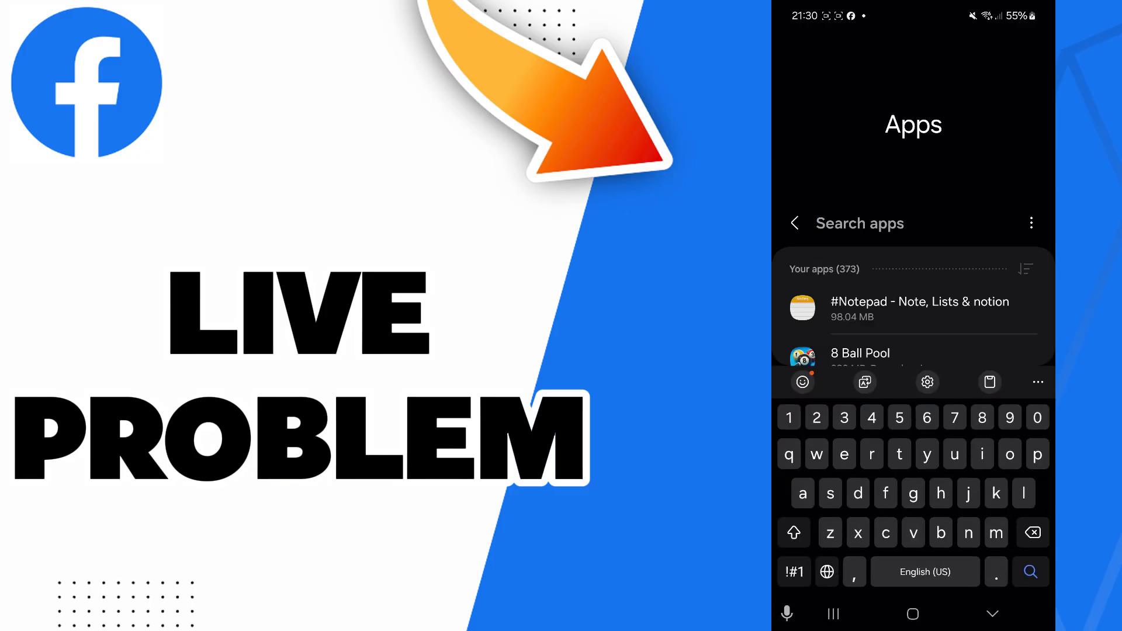
text(face)
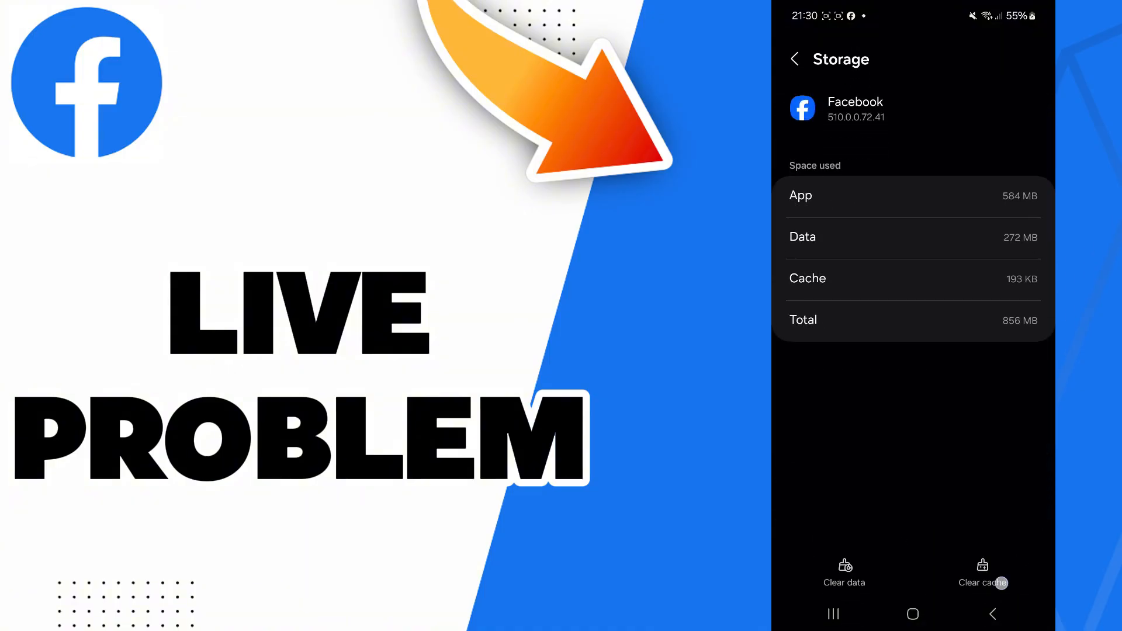
Clear Facebook's cache to 0 B and return to the home screen.
click(981, 572)
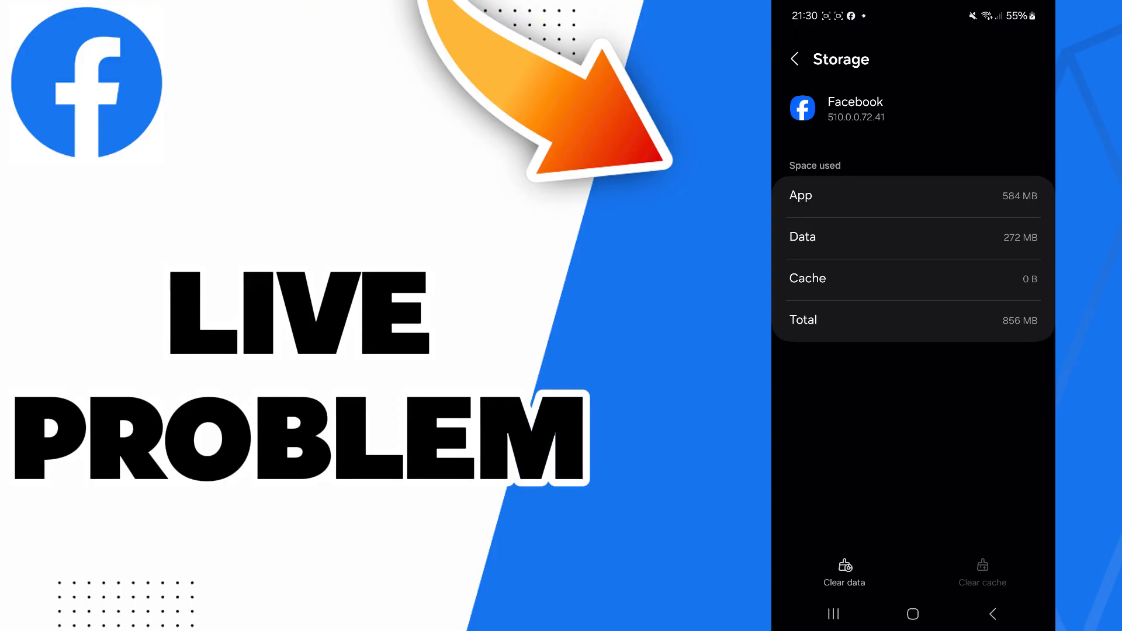
click(912, 613)
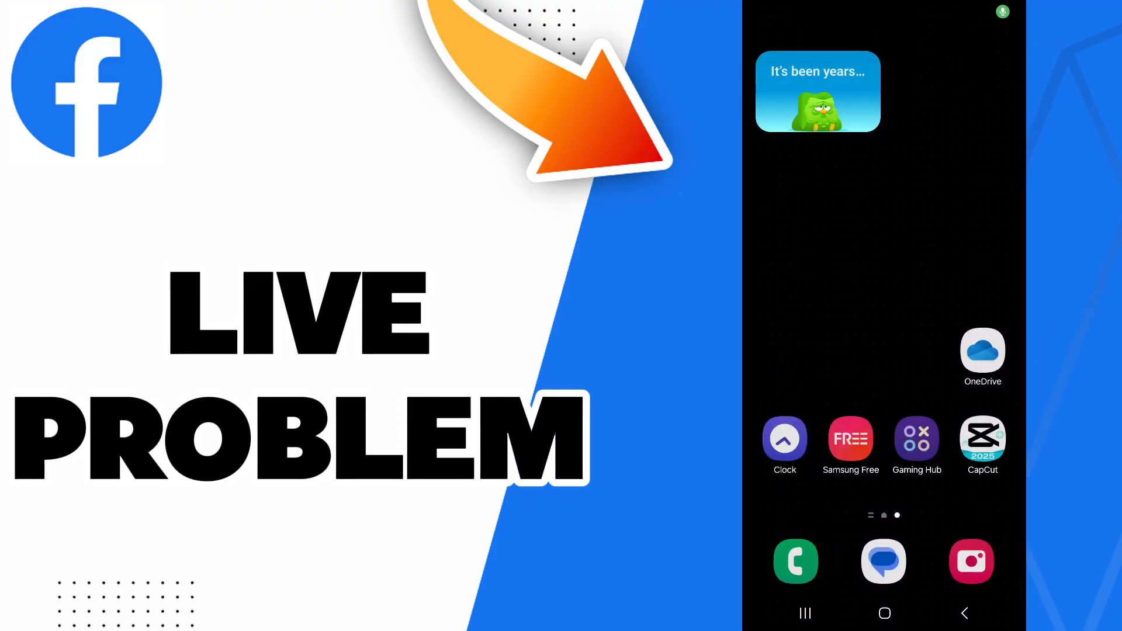